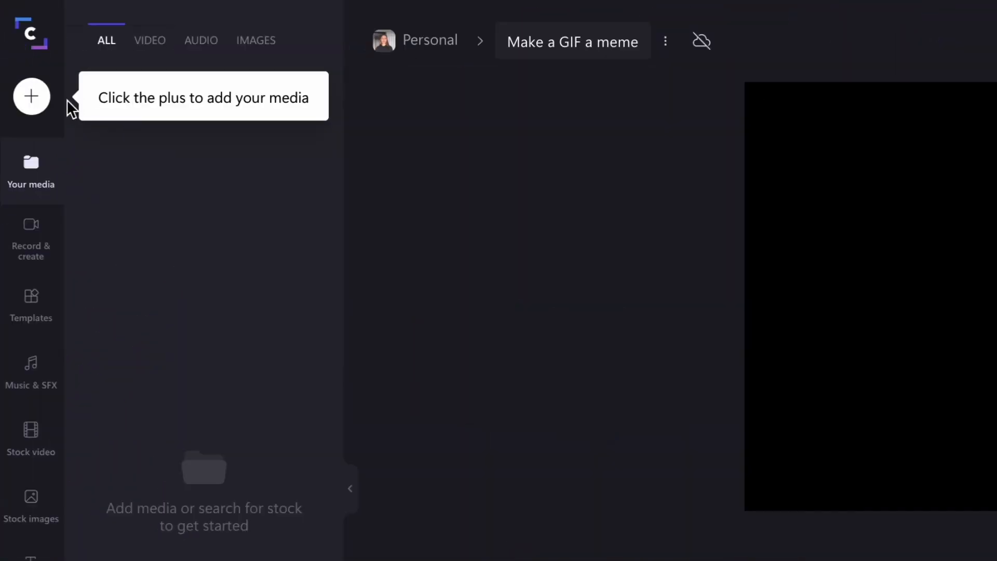
Import meme.gif from the Tutorial folder into the project via browse files.
left_click(32, 95)
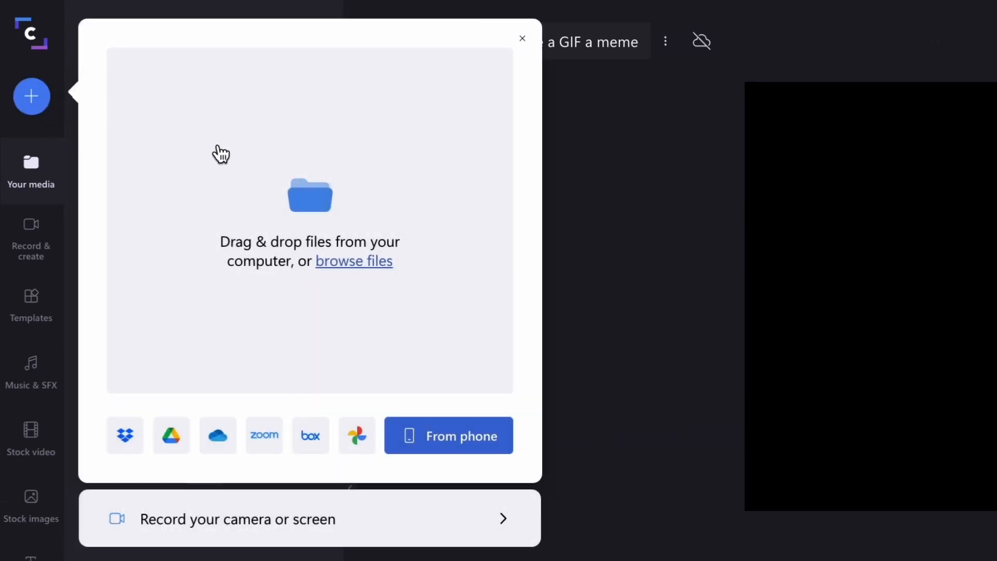
left_click(353, 260)
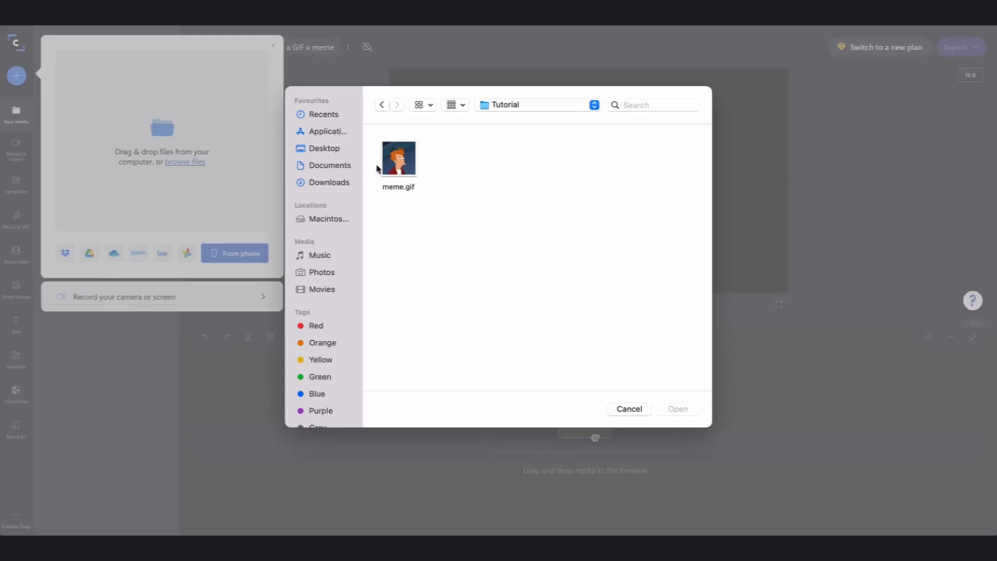
left_click(398, 158)
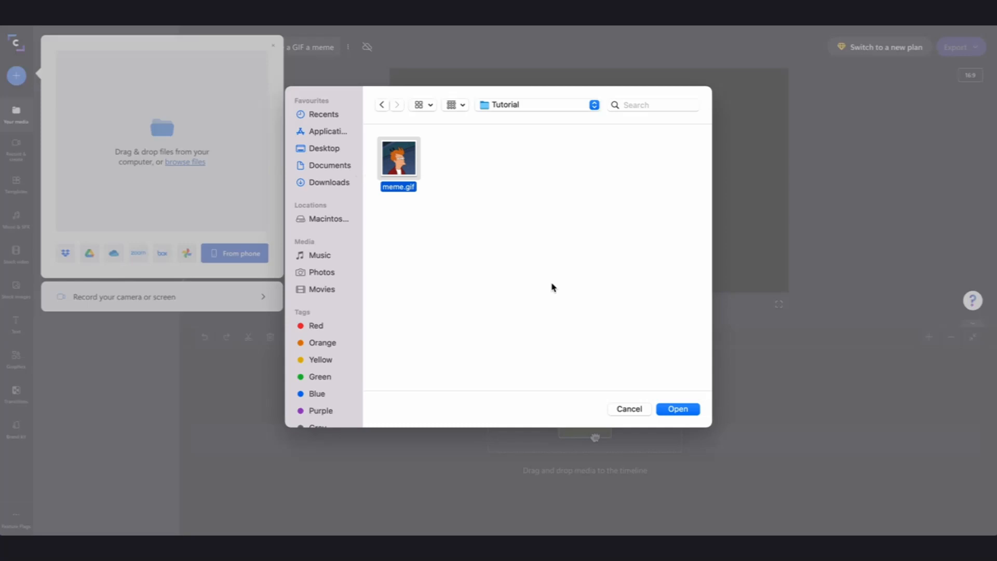
left_click(677, 409)
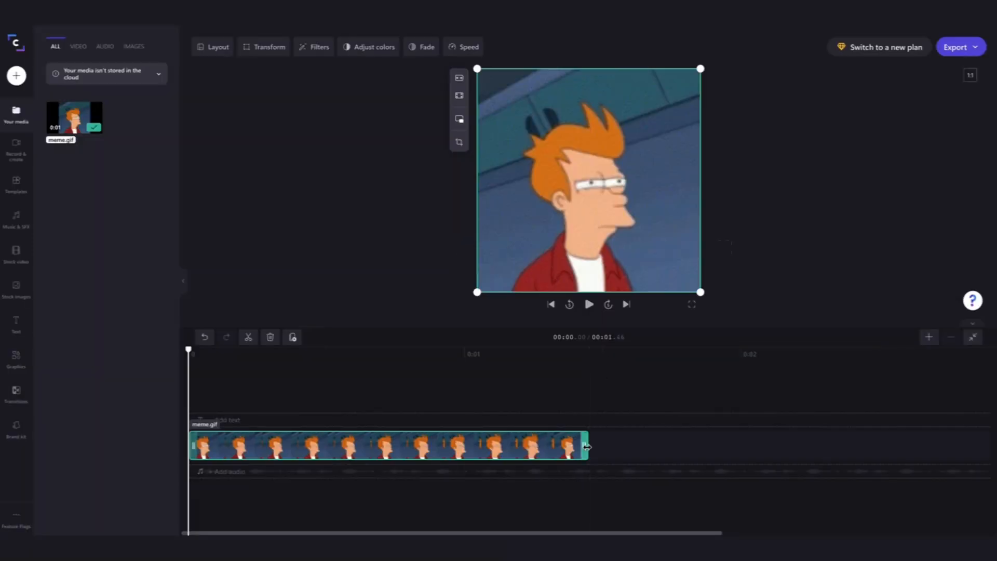
Lengthen the GIF clip to about 3.6 seconds and keep the frame square 1:1.
left_click_drag(583, 445, 859, 446)
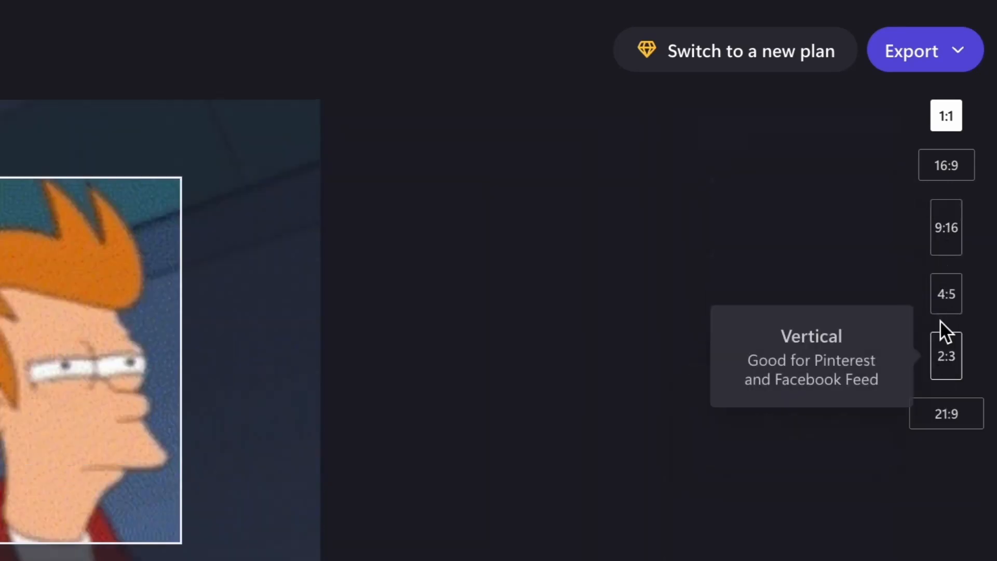
left_click(946, 115)
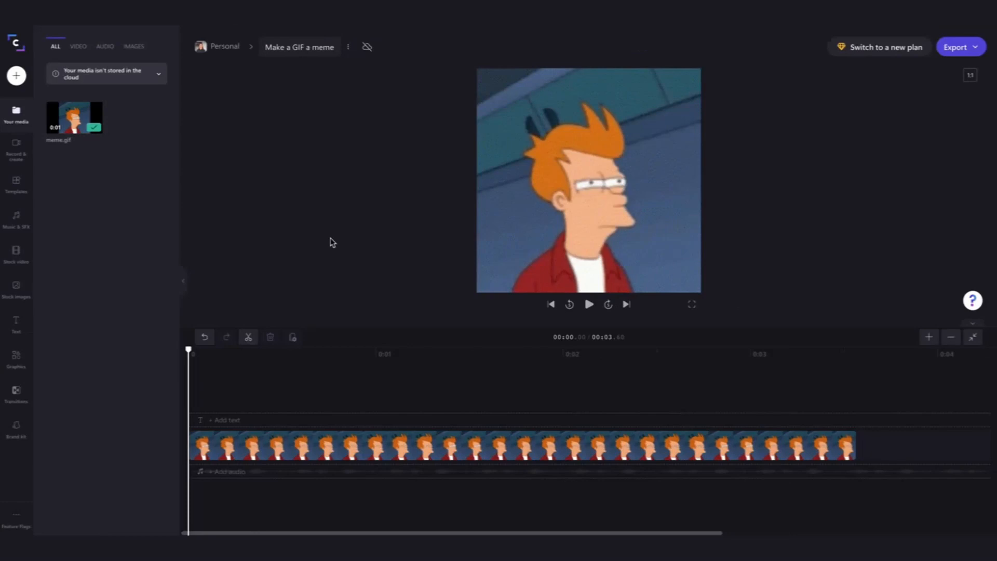
mouse_move(58, 296)
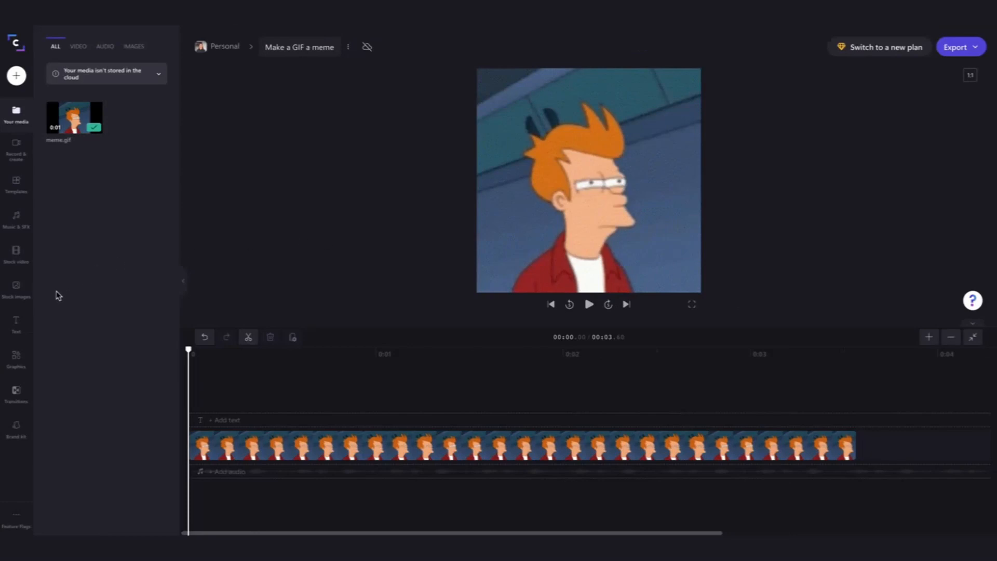
Add the Meme preset from the Special text titles and trim it to end with the GIF.
left_click(15, 321)
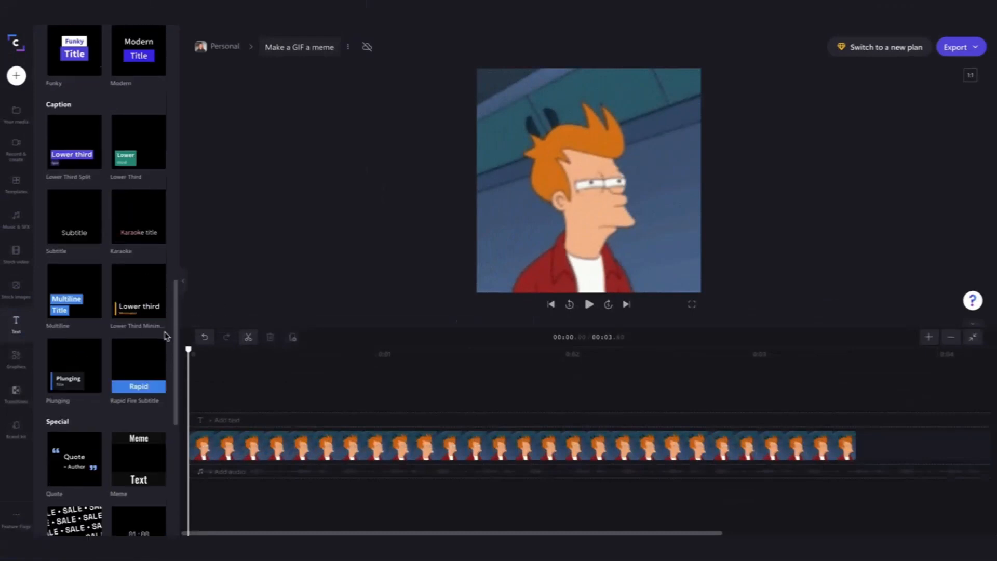
scroll("down", 3)
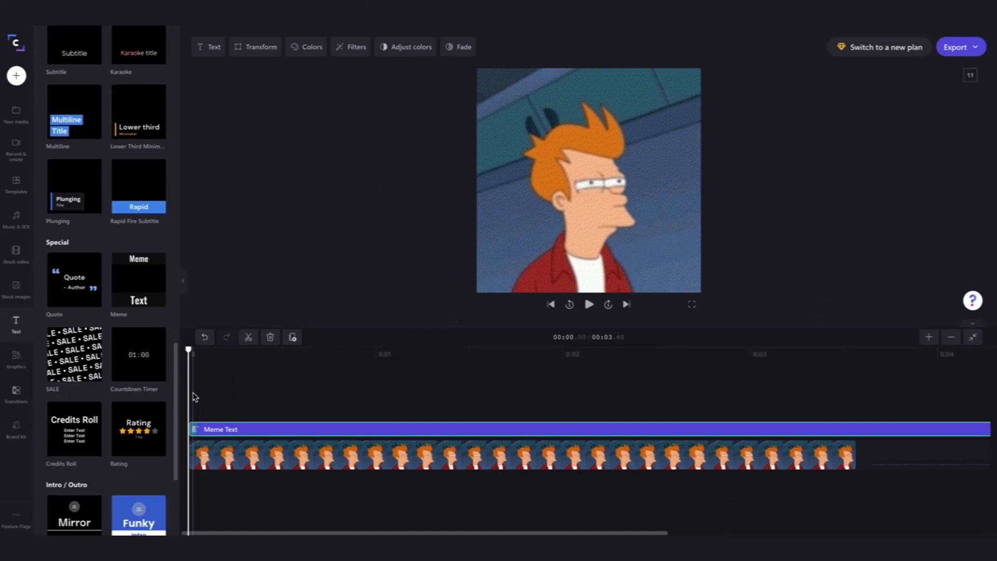
left_click(157, 300)
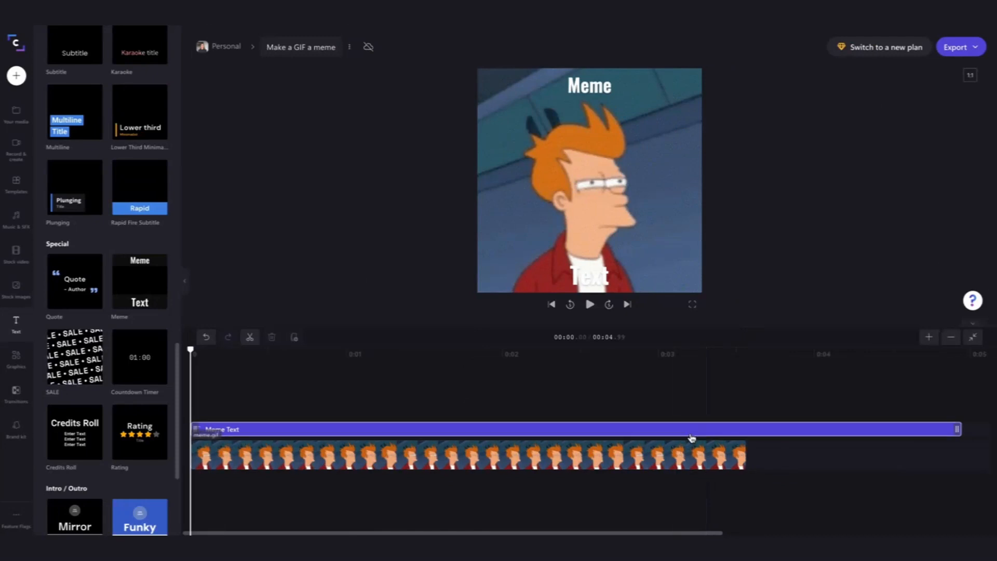
left_click_drag(955, 429, 749, 432)
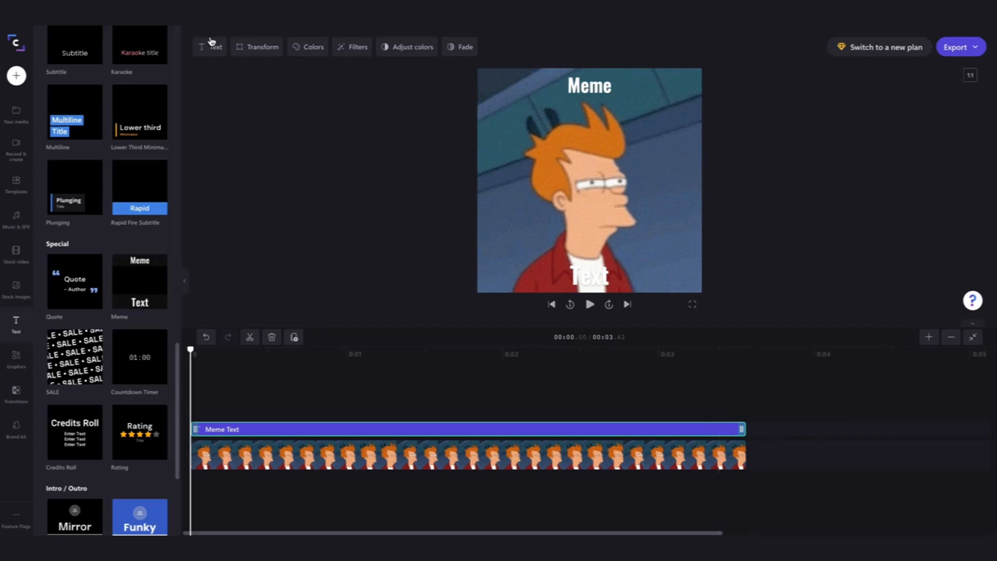
Enter the caption text, keep the Oswald font, and set the caption colour to white #FFFFFF.
left_click(210, 46)
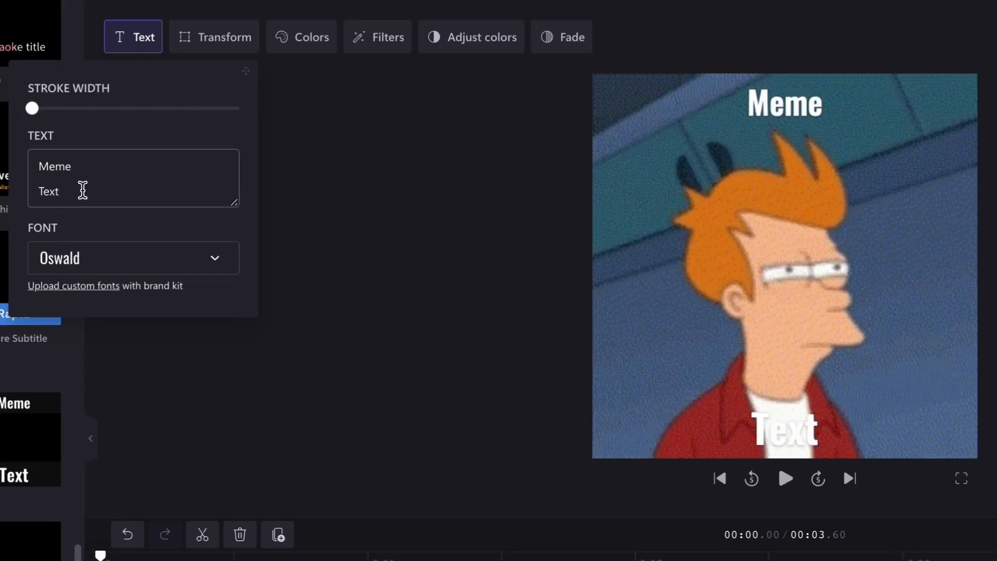
type("fdgfgfgd")
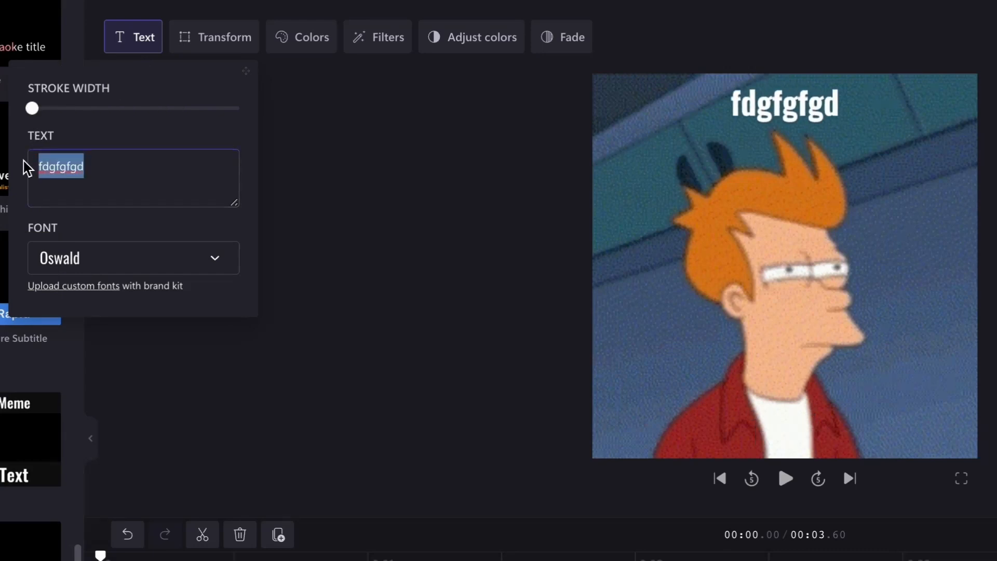
left_click(133, 257)
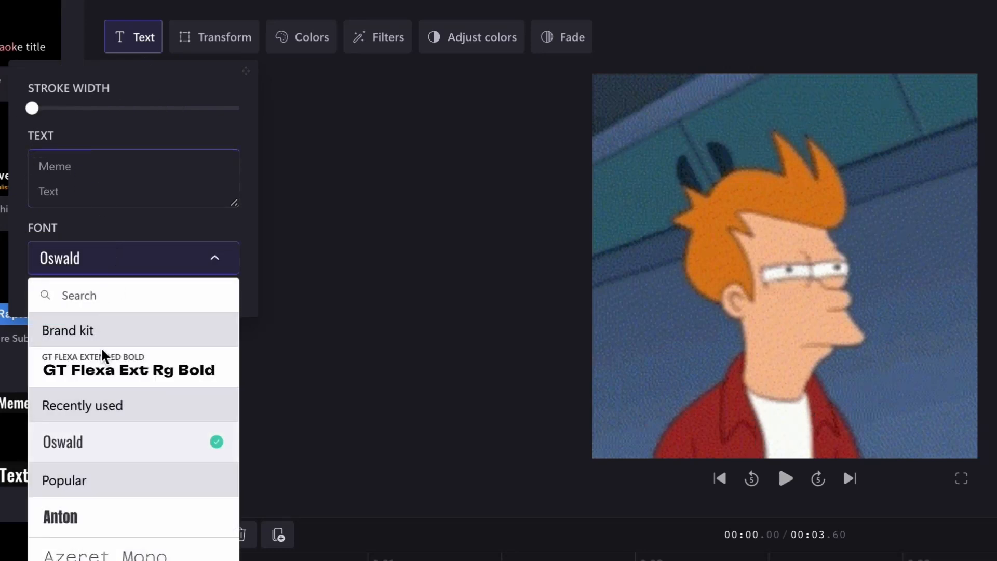
mouse_move(188, 228)
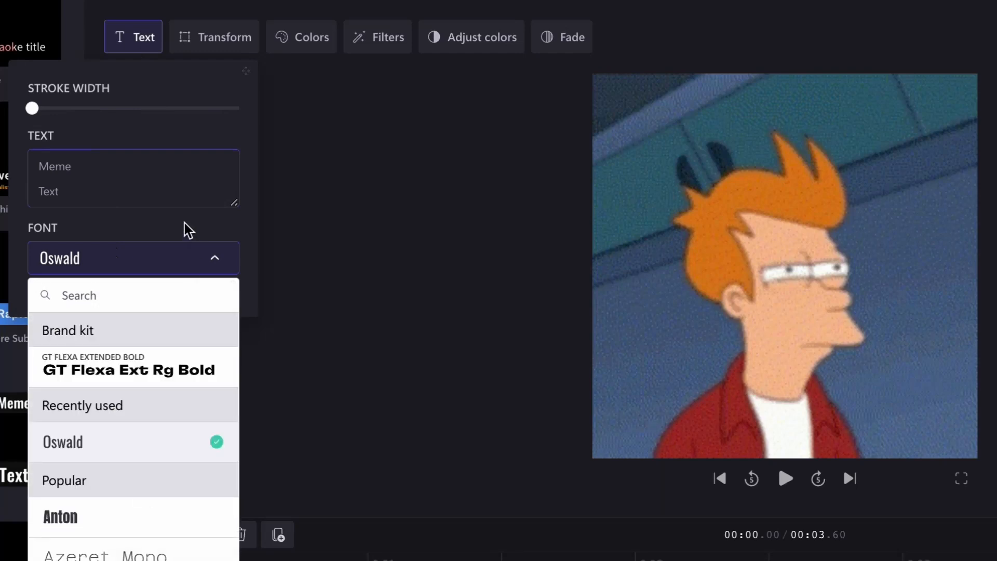
left_click(302, 36)
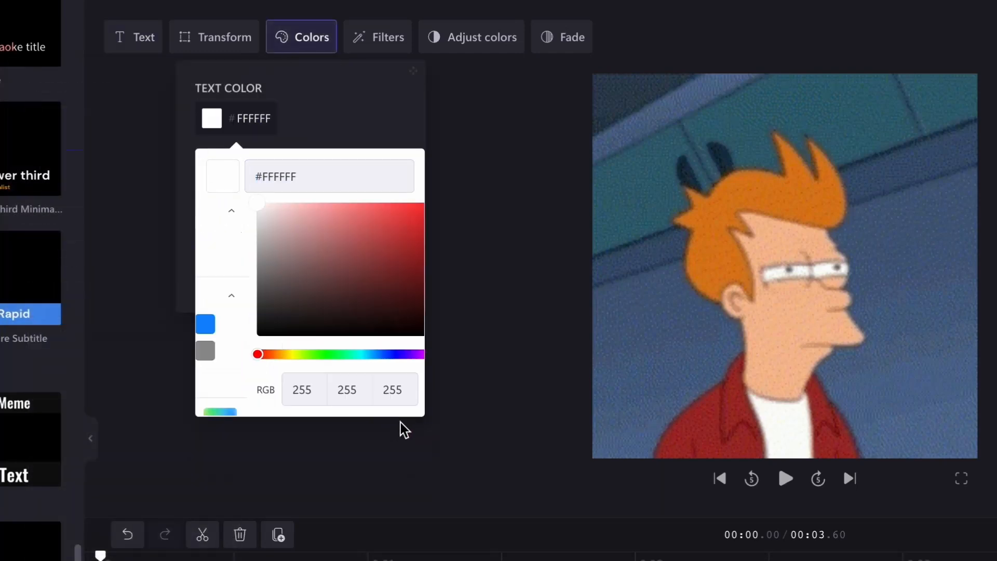
left_click(236, 118)
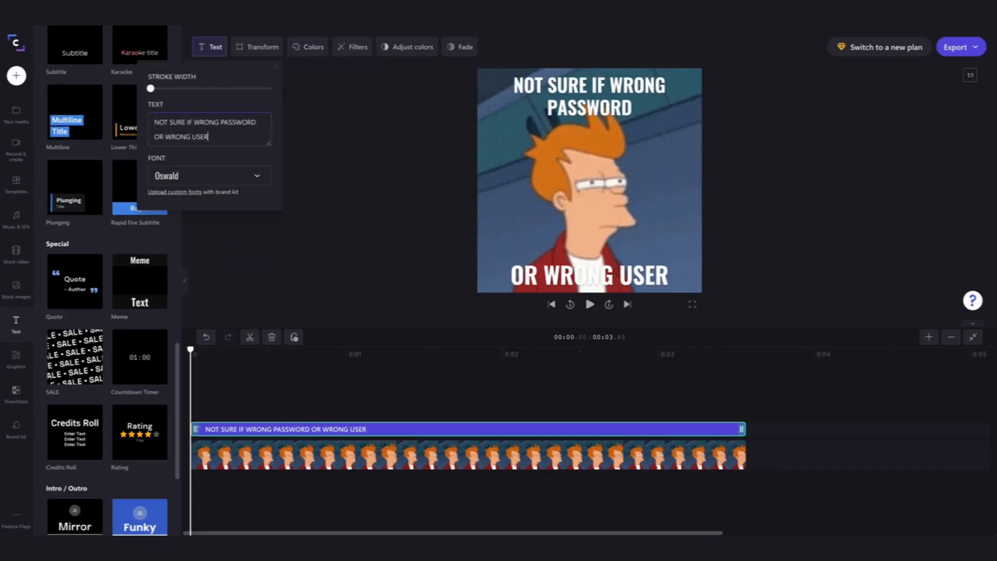
Shrink the captions to fit, thicken their stroke outline, and play back the meme.
left_click(262, 47)
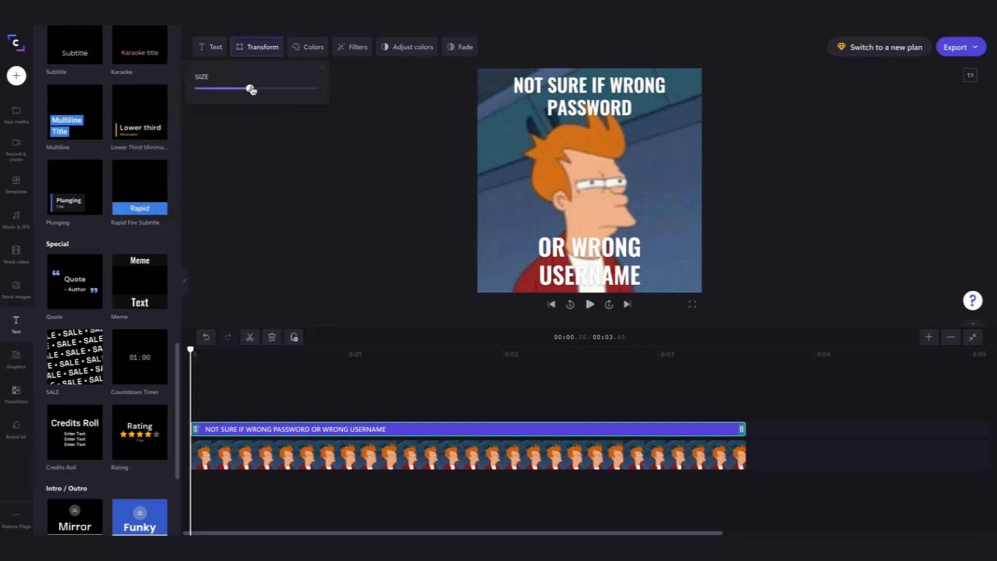
left_click_drag(251, 90, 234, 89)
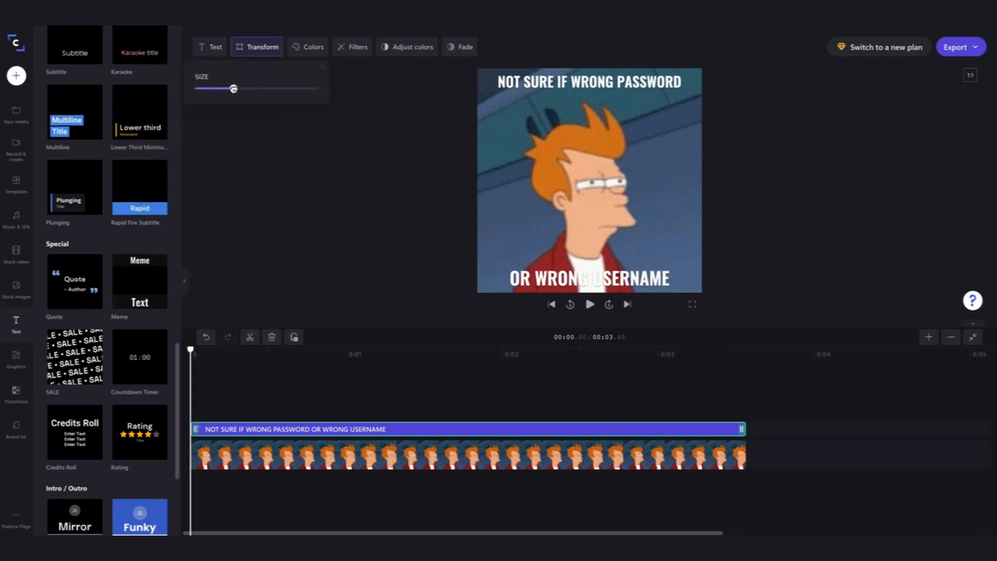
left_click(214, 46)
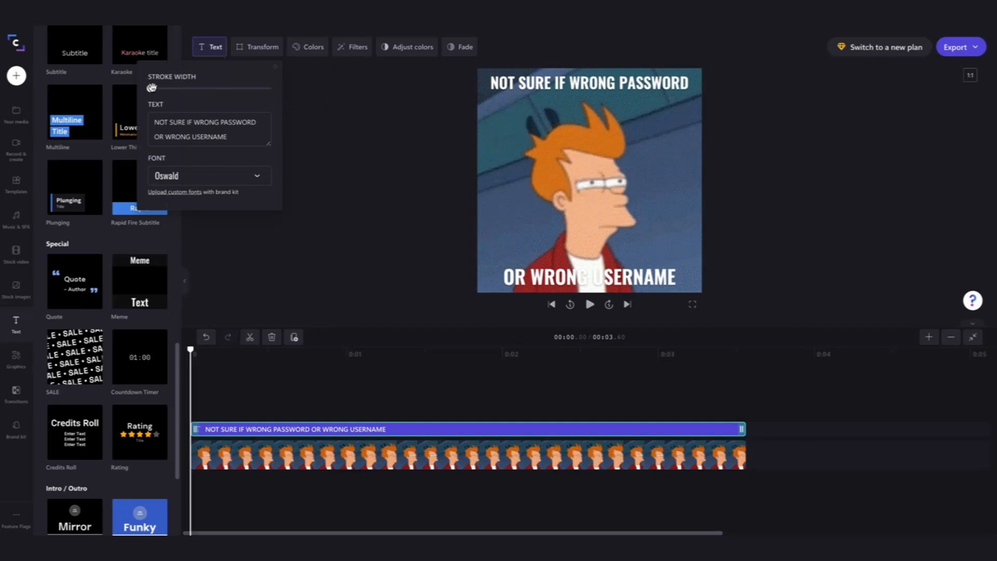
left_click_drag(151, 89, 201, 88)
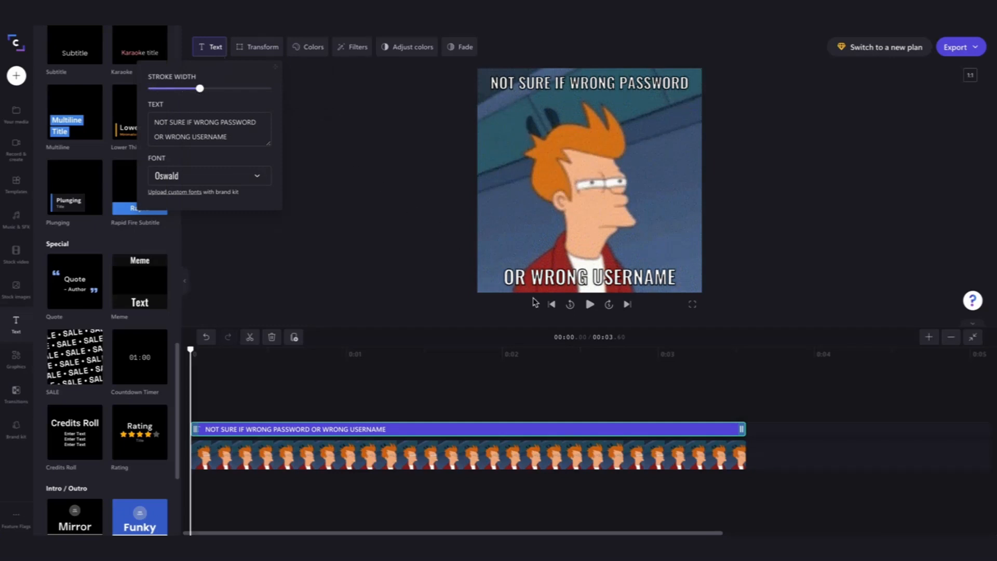
left_click(589, 304)
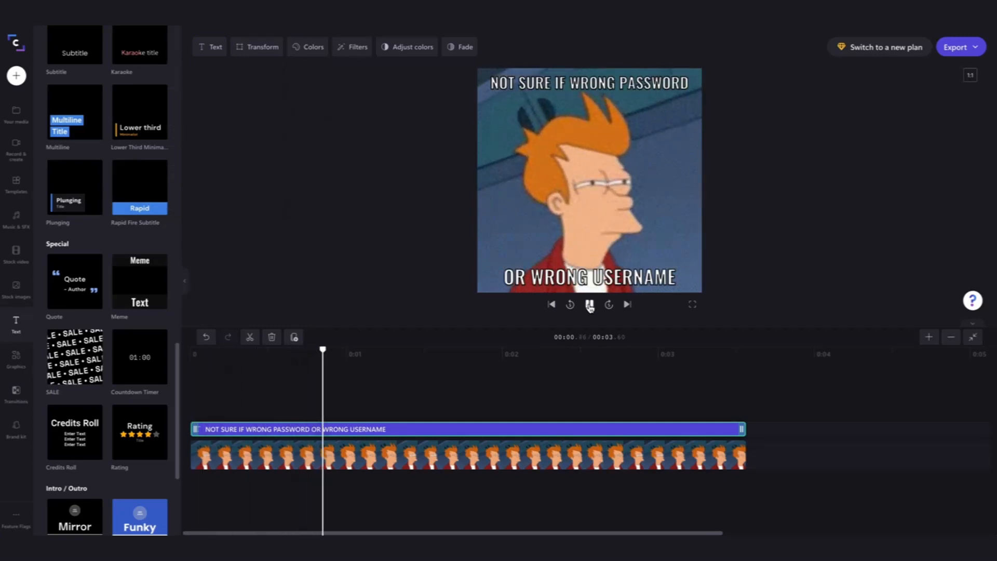
Pause playback and export the meme as a GIF.
left_click(588, 305)
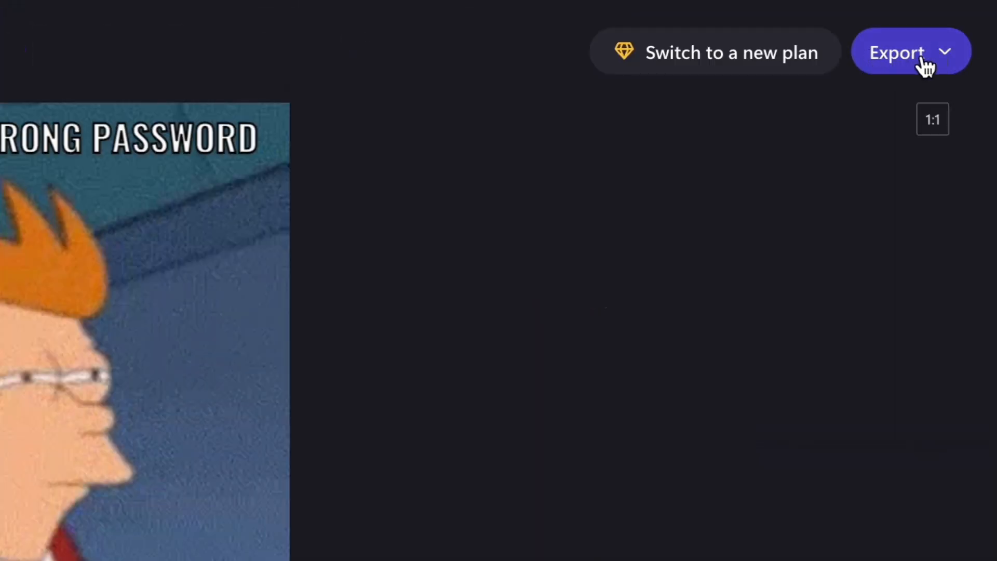
left_click(911, 52)
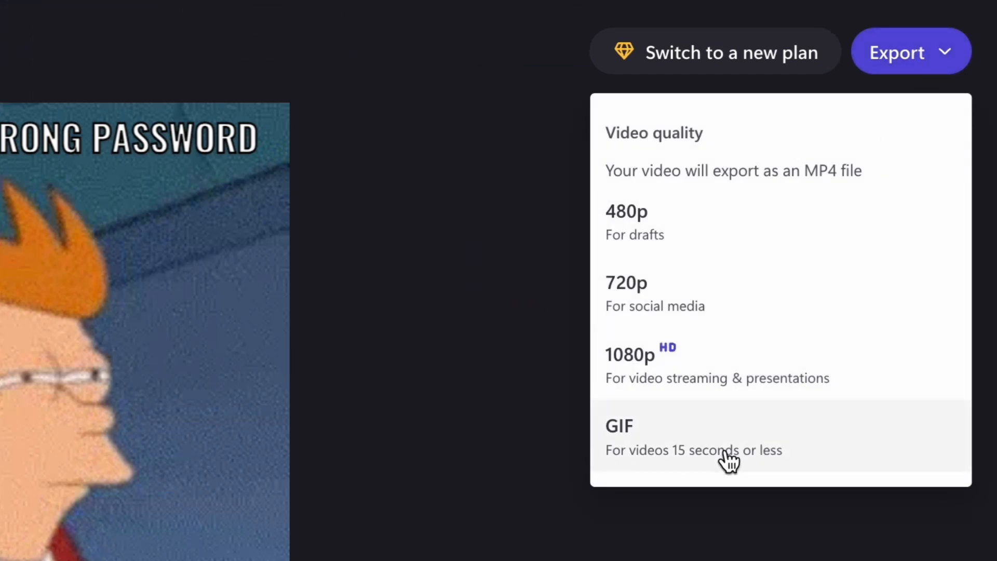
left_click(618, 426)
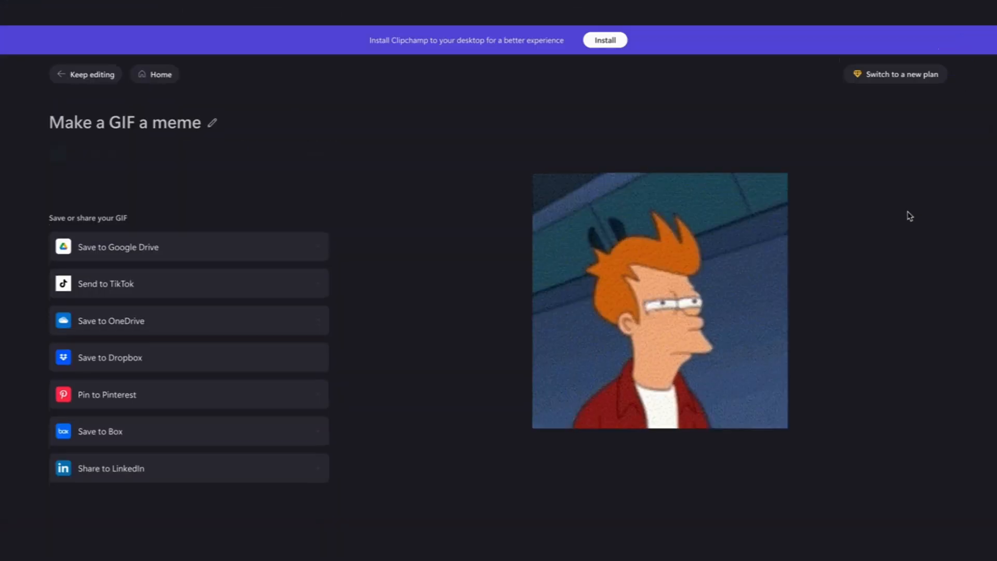